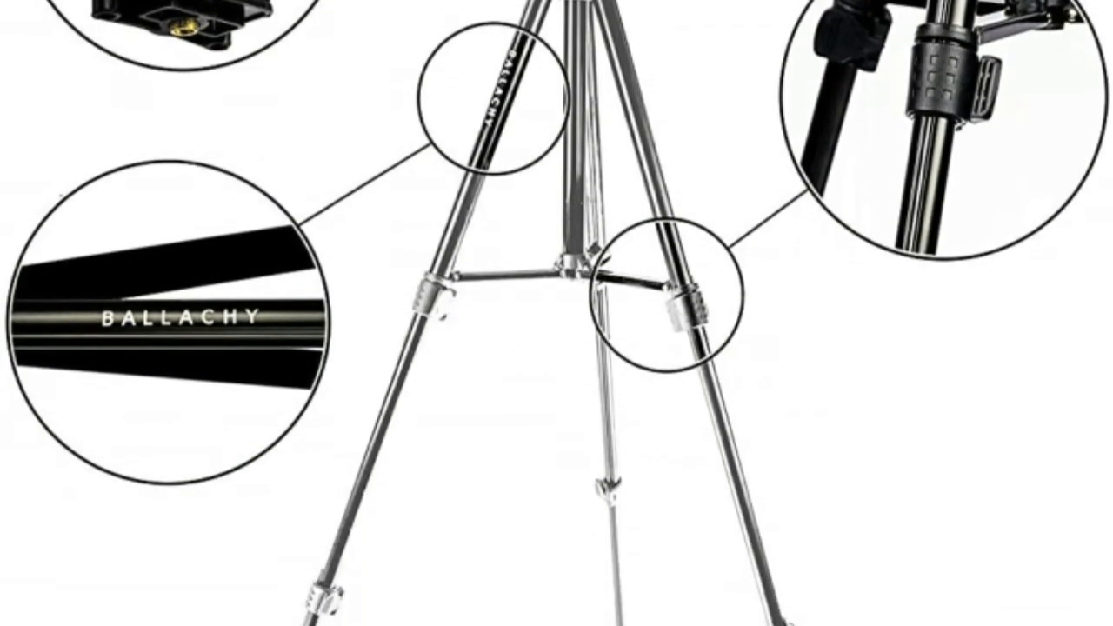
scroll("down", 3)
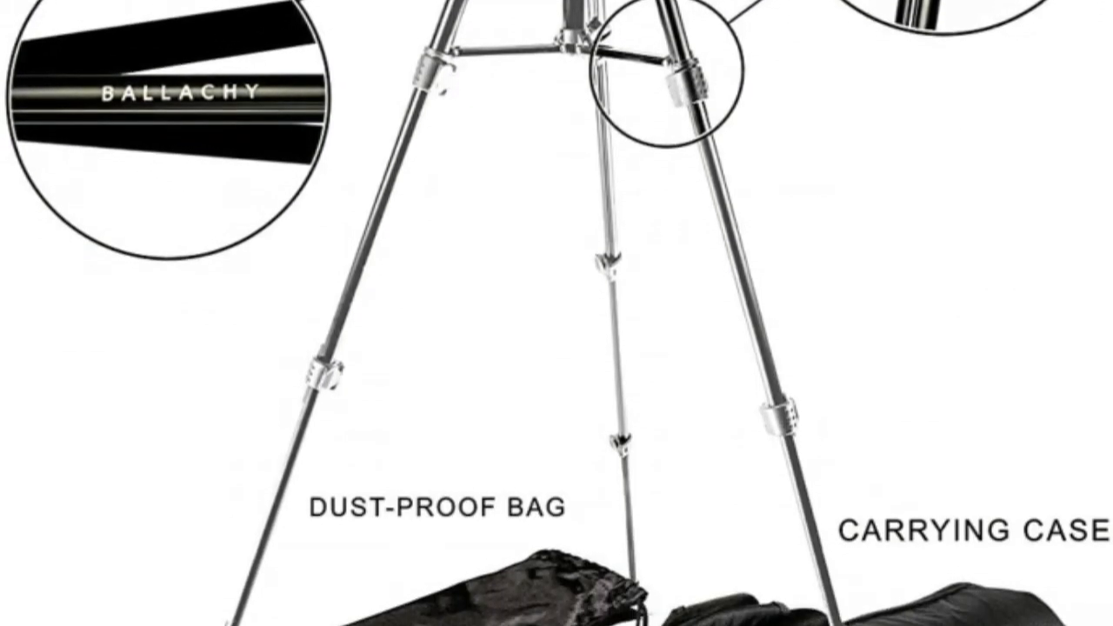